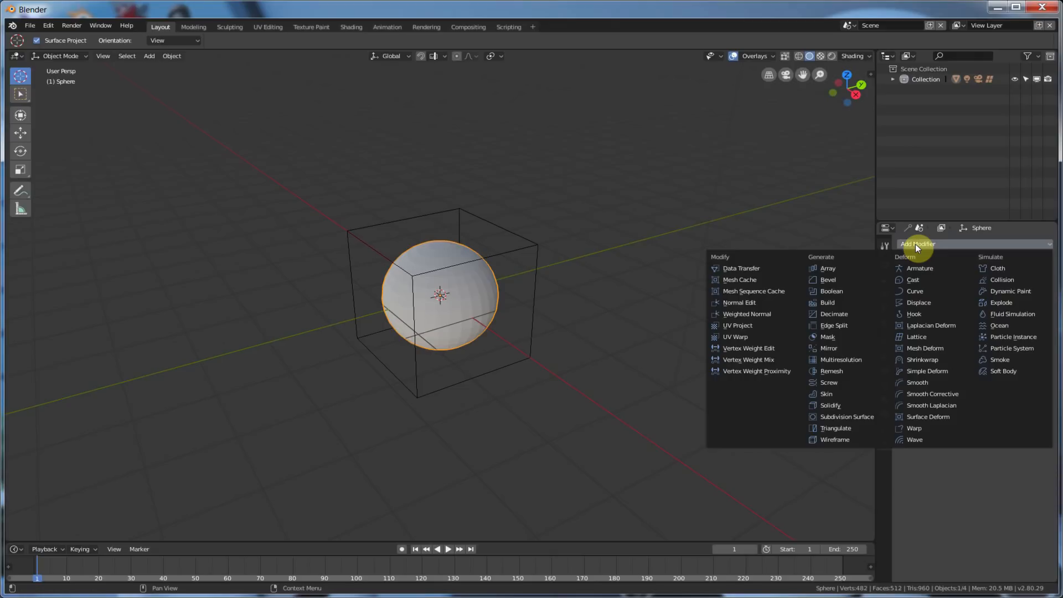
Step: Add a Lattice modifier under Deform to the sphere and enter Edit Mode
click(916, 337)
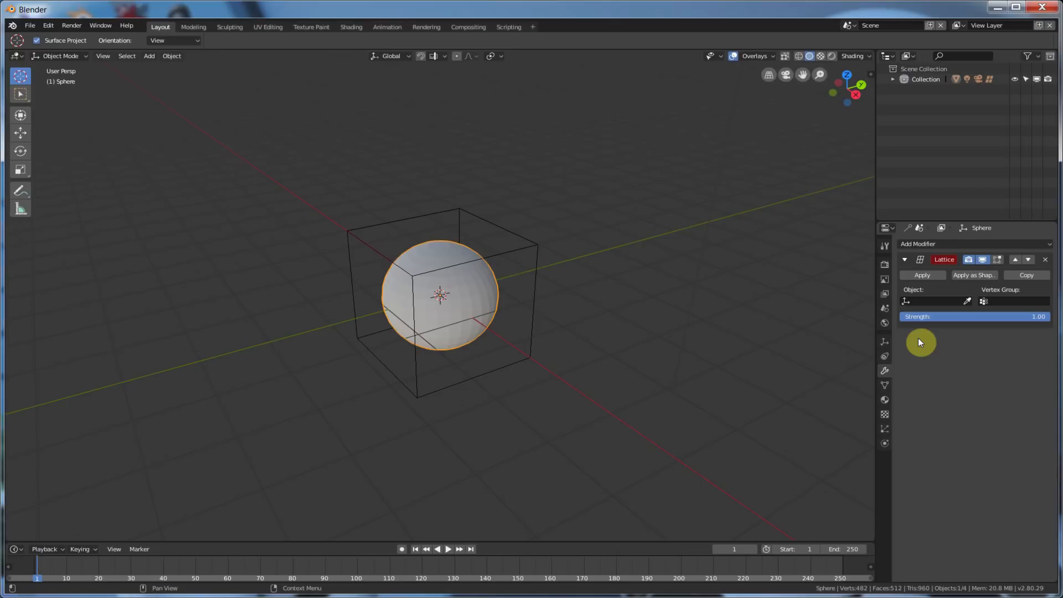
key(Tab)
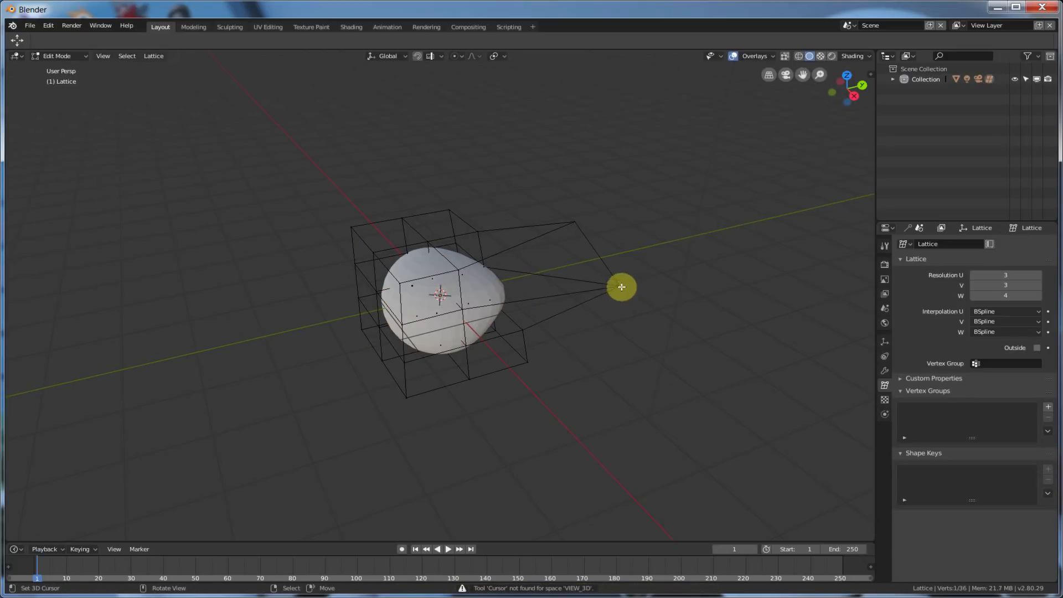
Step: Return the pulled lattice point to place and check the round sphere from the front
key(g)
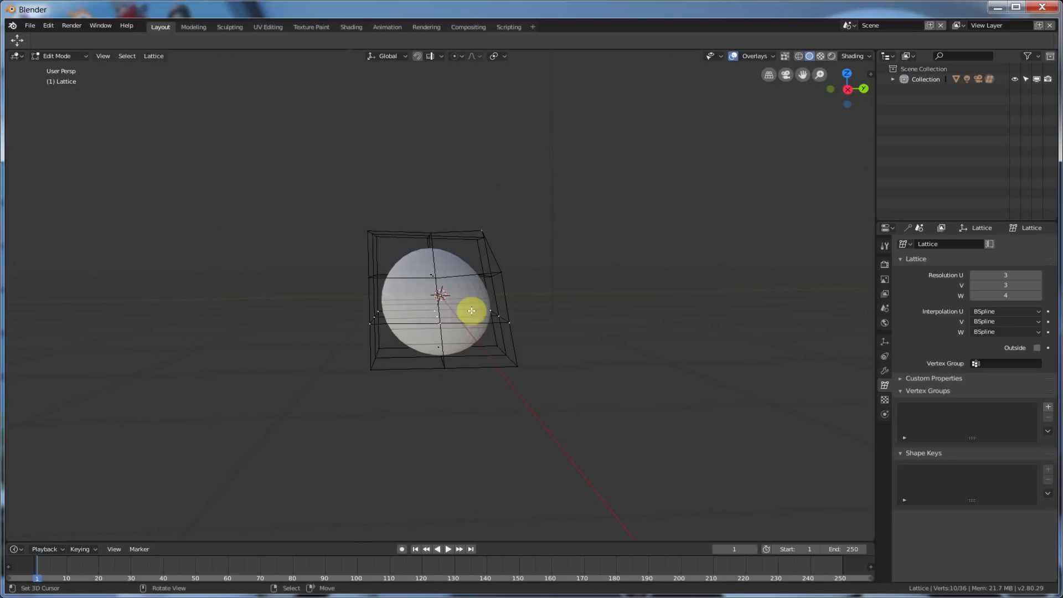
click(171, 55)
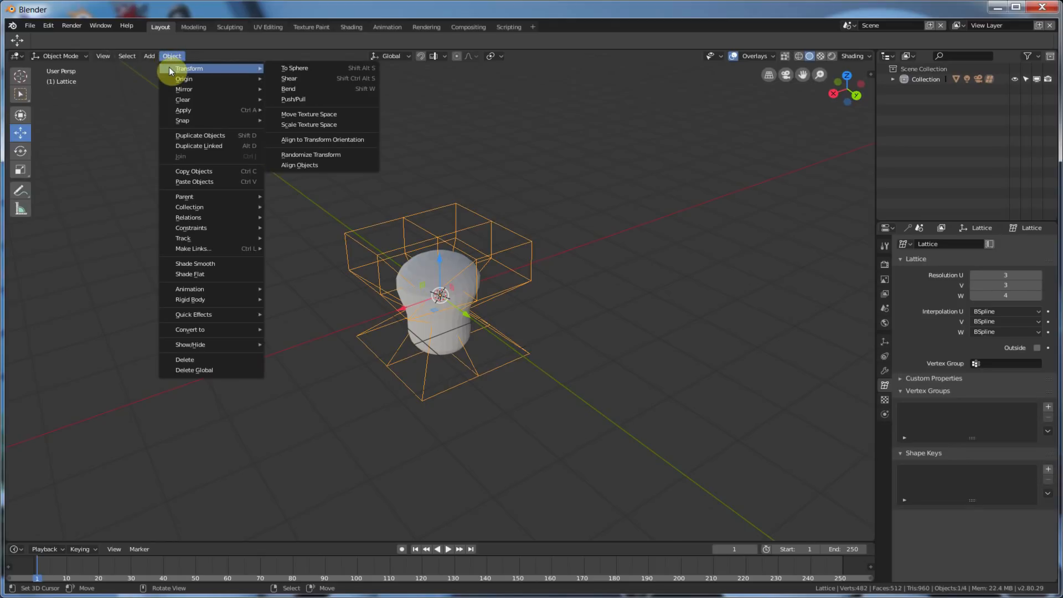
mouse_move(293, 98)
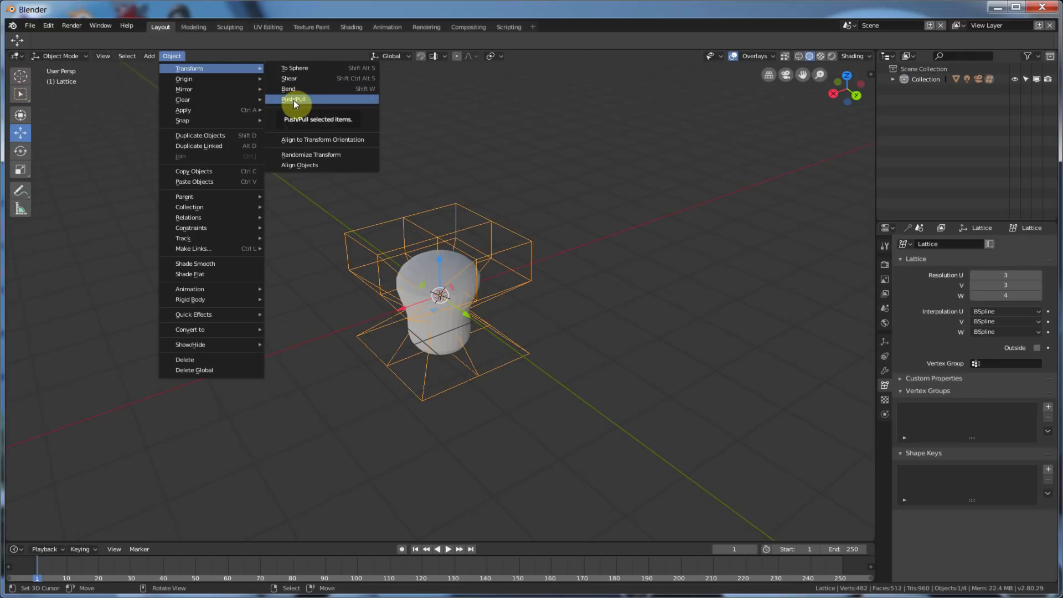
click(295, 67)
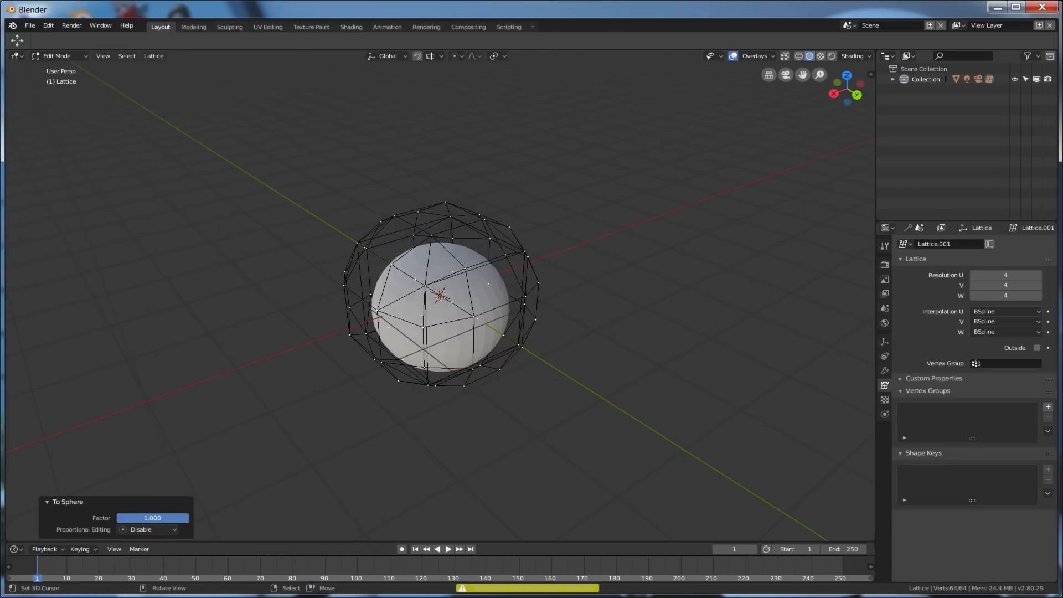
Step: Apply Transform > To Sphere at factor 1.000 to all points of the 4×4×4 Lattice.001
click(60, 55)
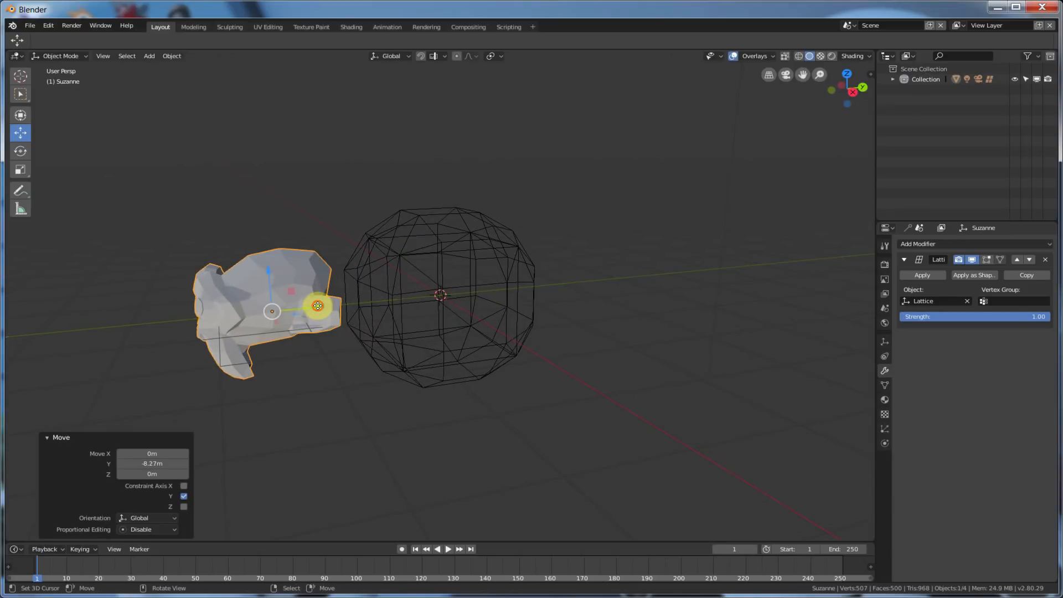
Step: Enter Edit Mode on Suzanne, now deformed by the Lattice modifier targeting Lattice
key(tab)
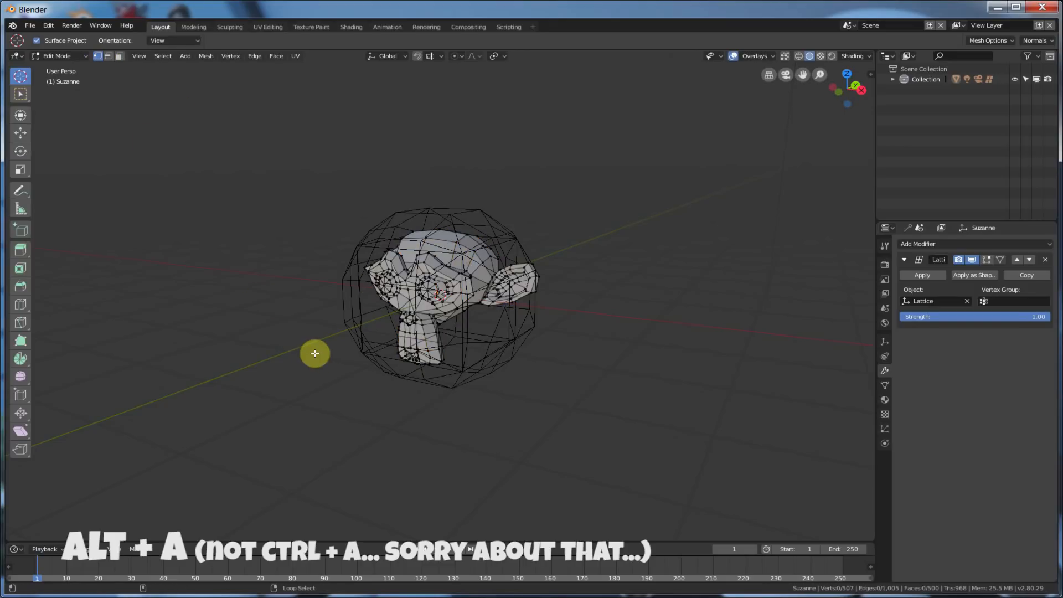